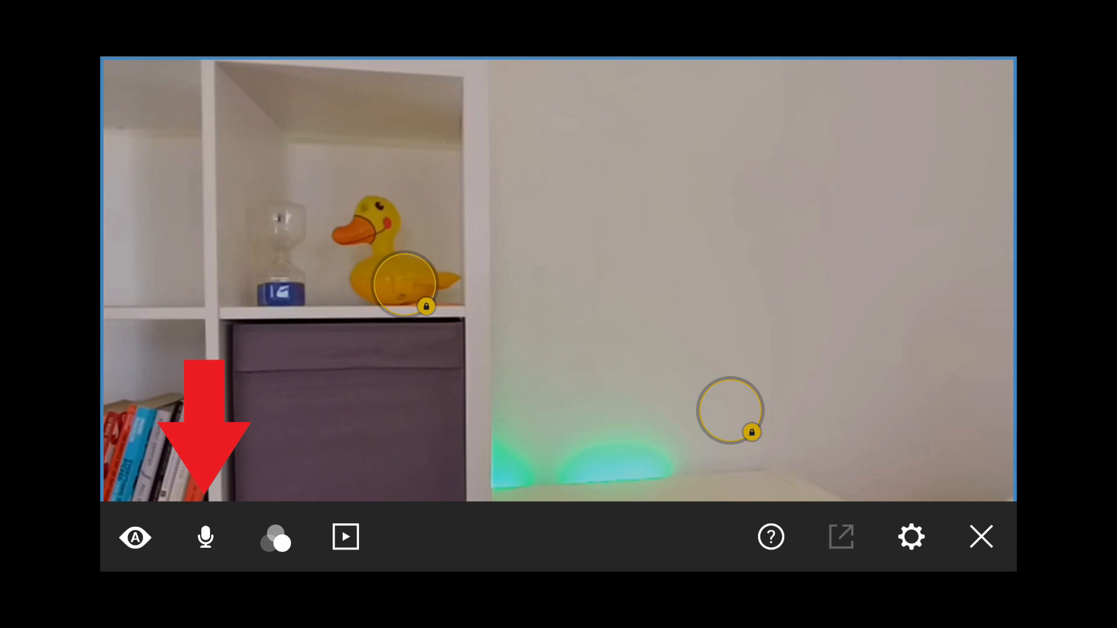
Show the Audio Mixer panel with the Mevo input's processing and gain controls
left_click(206, 537)
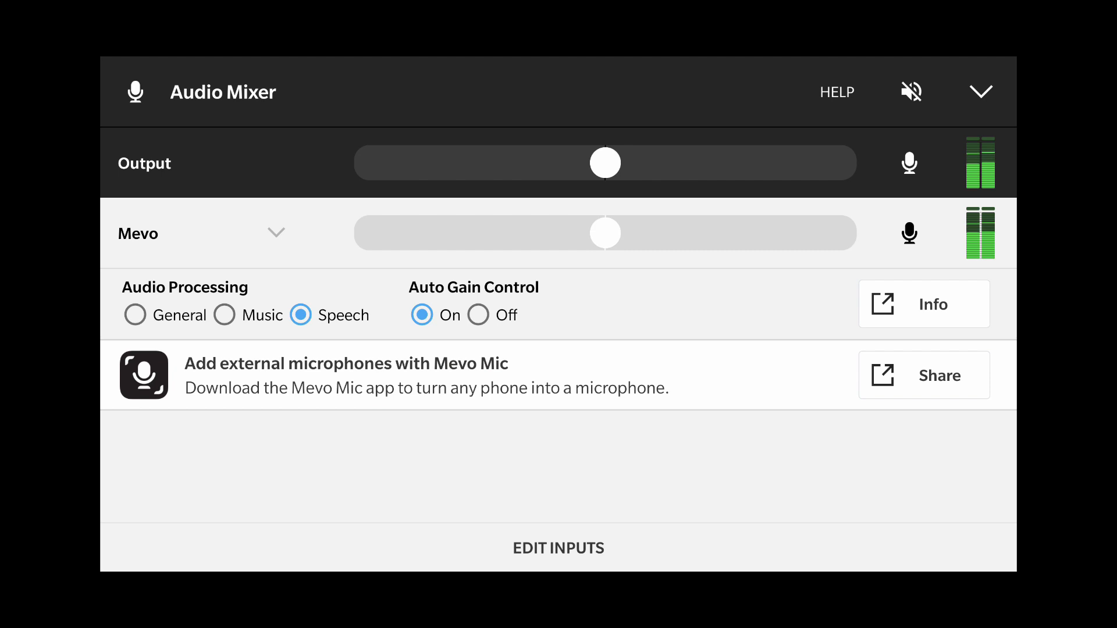
Set Auto Gain Control to Off for the Mevo input, leaving Speech processing selected
left_click(478, 314)
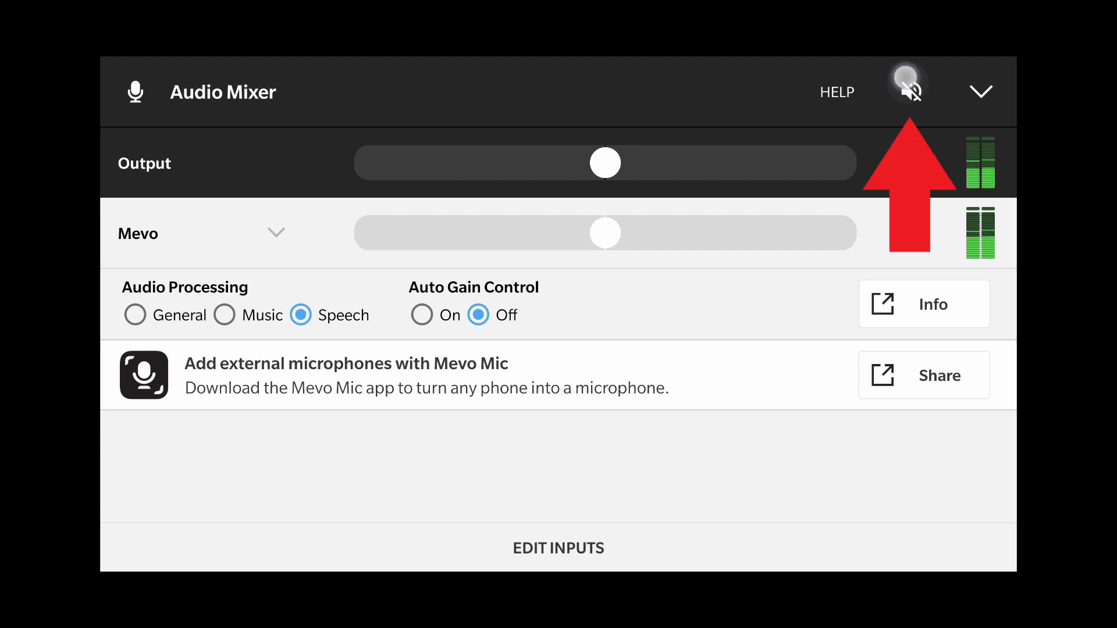
Toggle speaker monitoring on, off, and on again so the headphones-recommended feedback warning shows
left_click(911, 91)
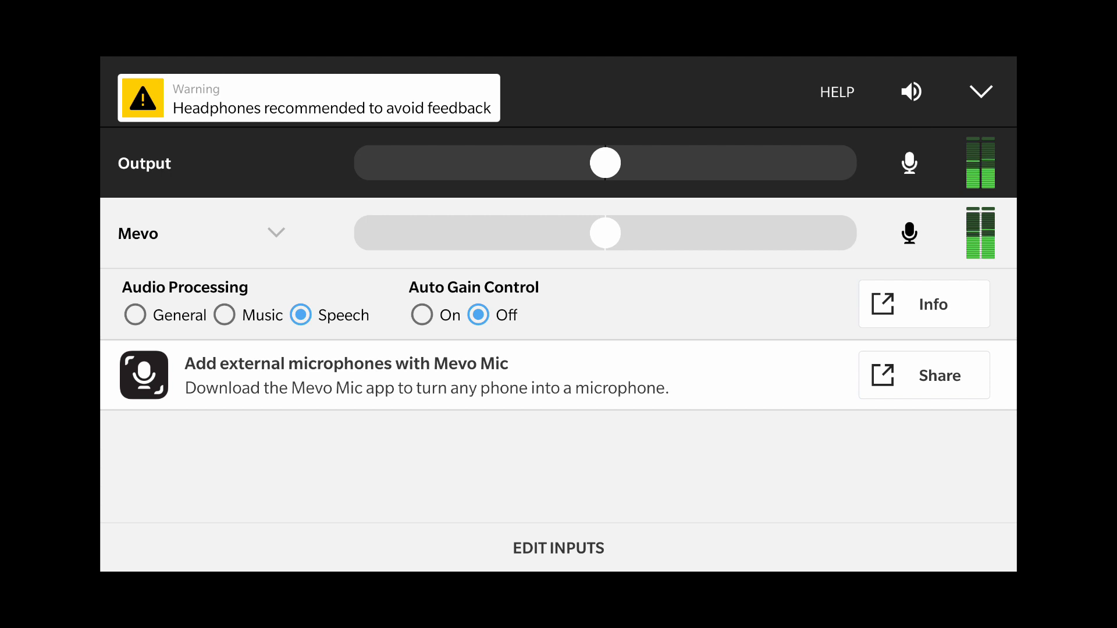
left_click(911, 92)
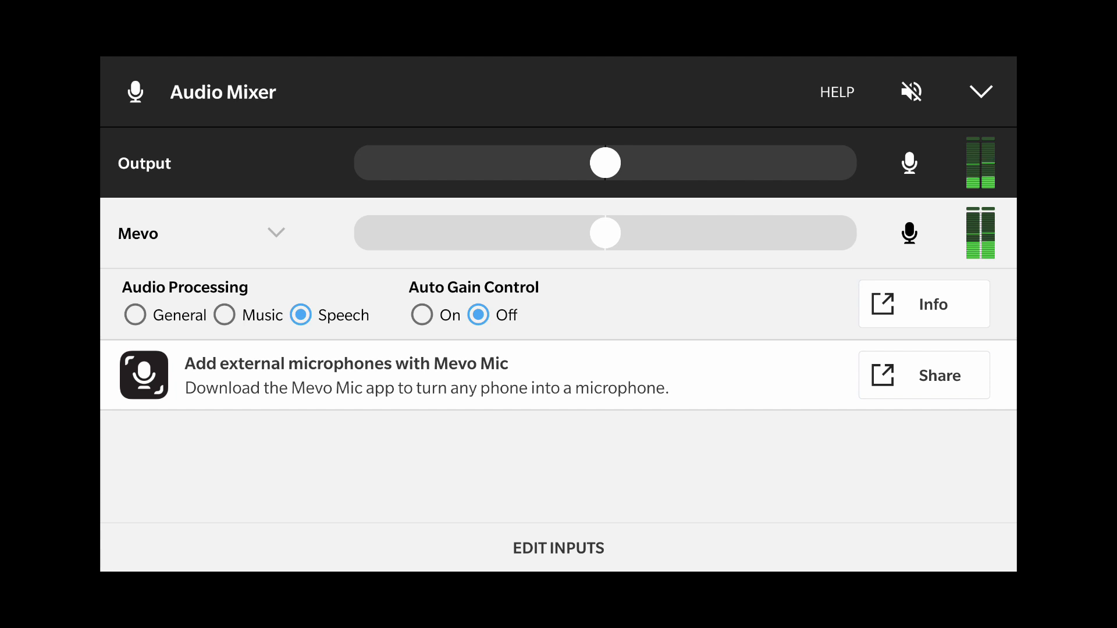
left_click(911, 92)
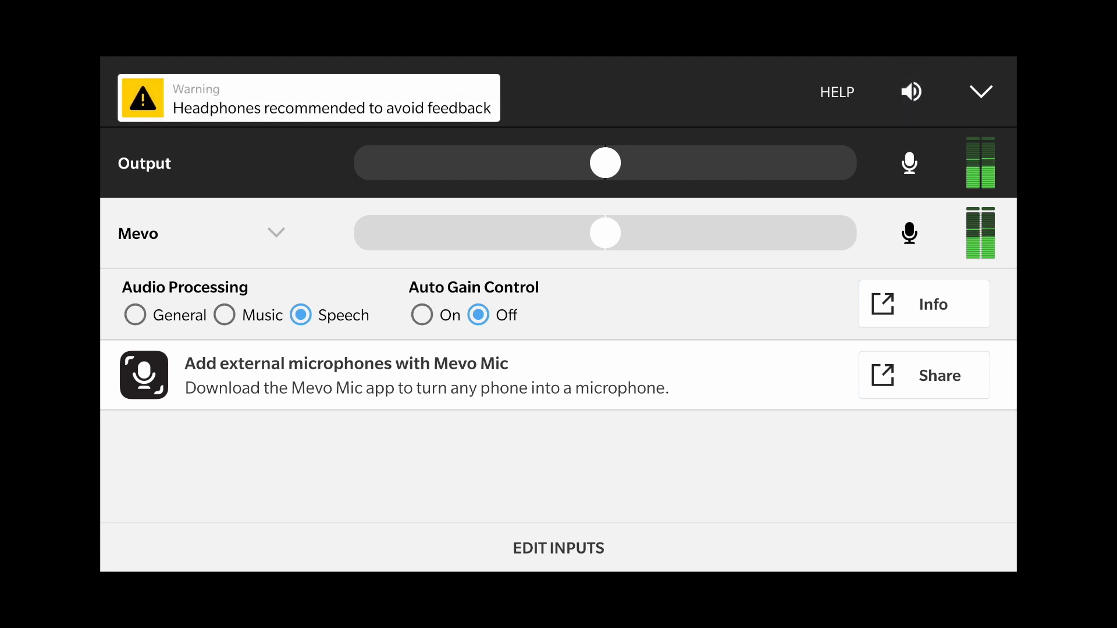